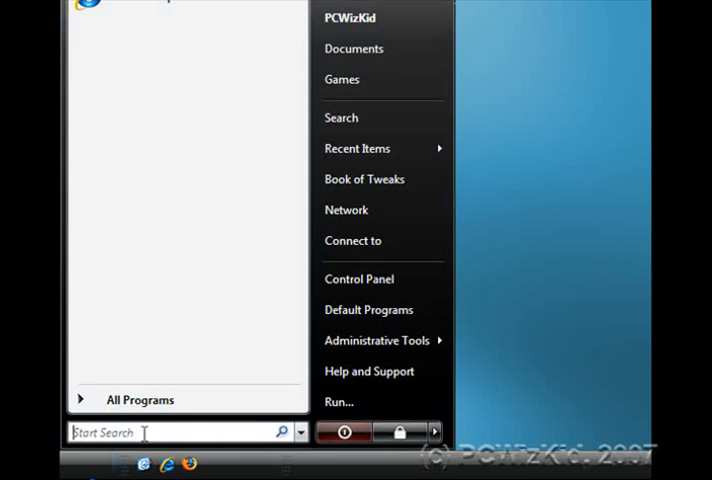
# - Search the Start Menu for 'system' to list the System entries
pyautogui.write('syst')
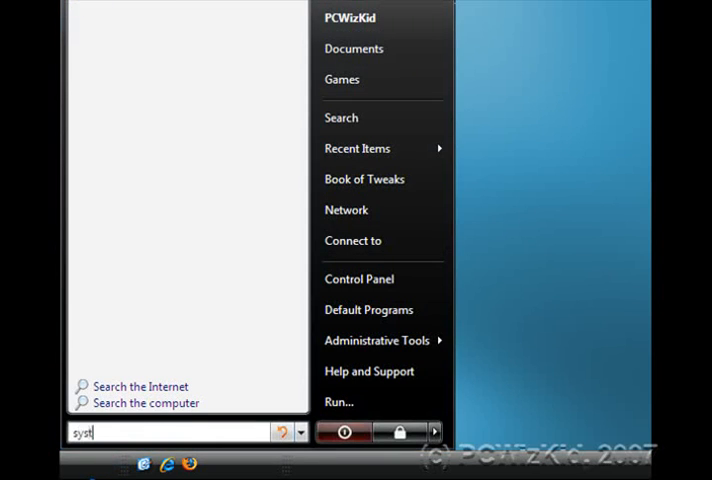
pyautogui.write('em')
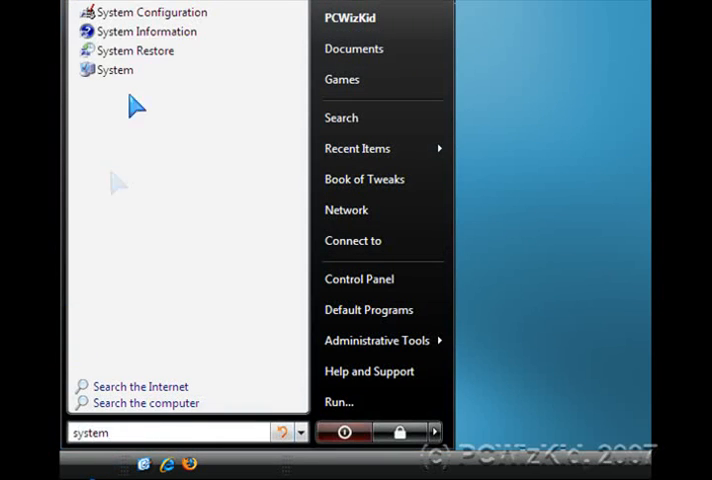
# - In System Properties' Remote settings, allow connections from any version of Remote Desktop and confirm
pyautogui.click(116, 68)
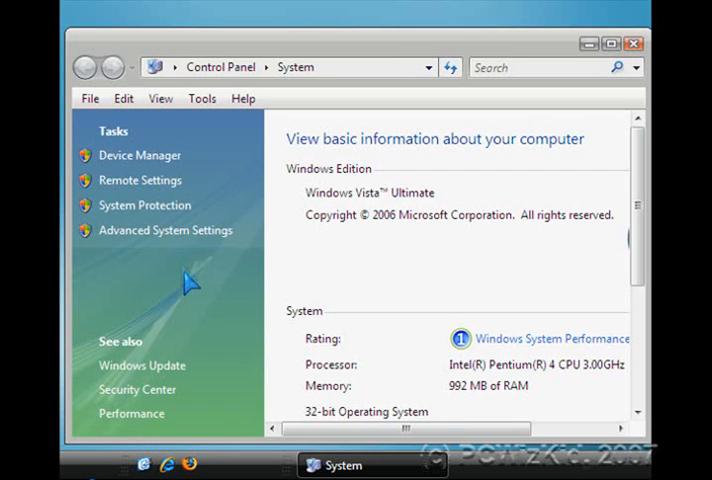
pyautogui.moveTo(150, 182)
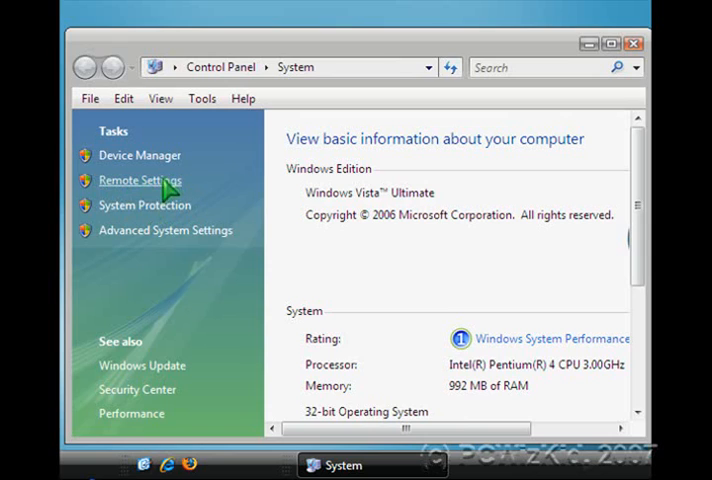
pyautogui.click(140, 180)
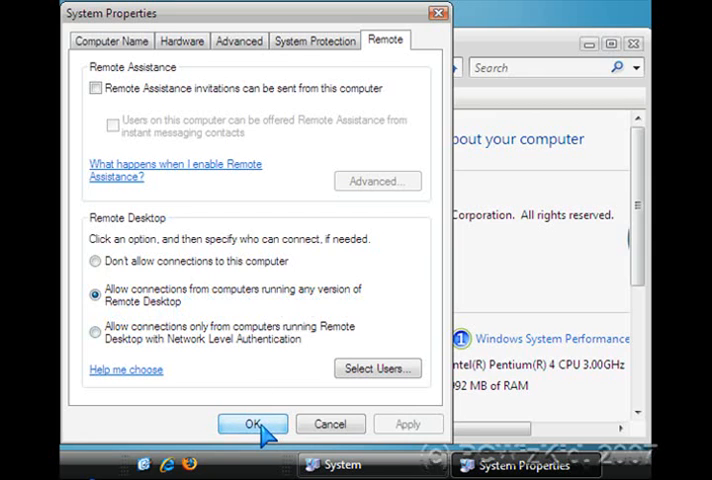
pyautogui.click(252, 424)
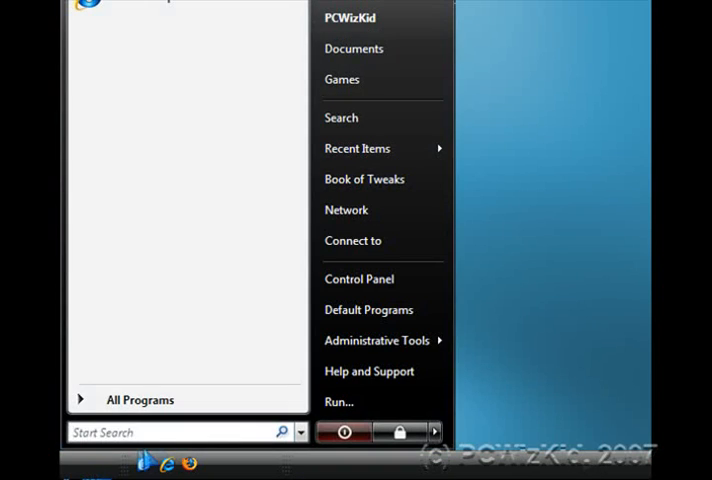
# - Search the Start Menu for 'remote desktop' to launch Remote Desktop Connection
pyautogui.click(150, 432)
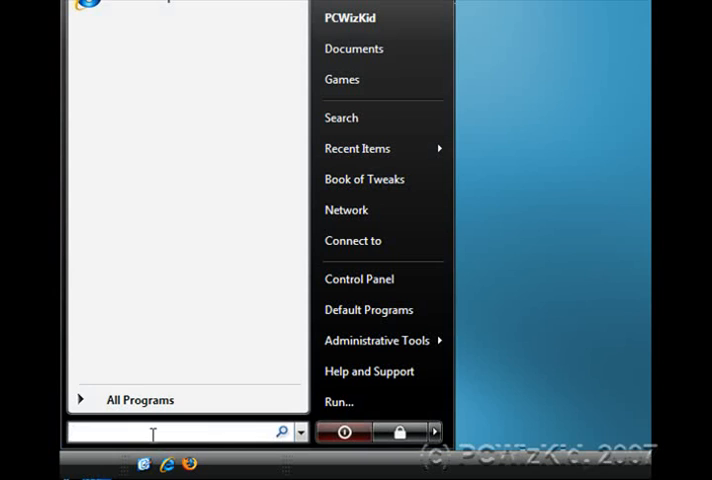
pyautogui.write('remote')
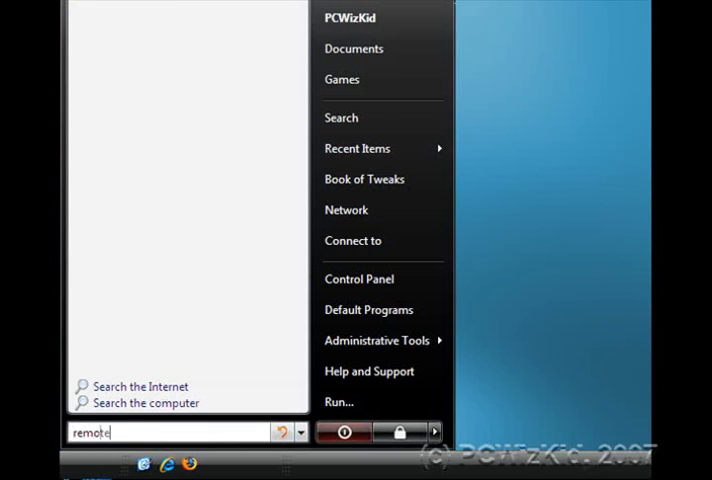
pyautogui.write('desktop')
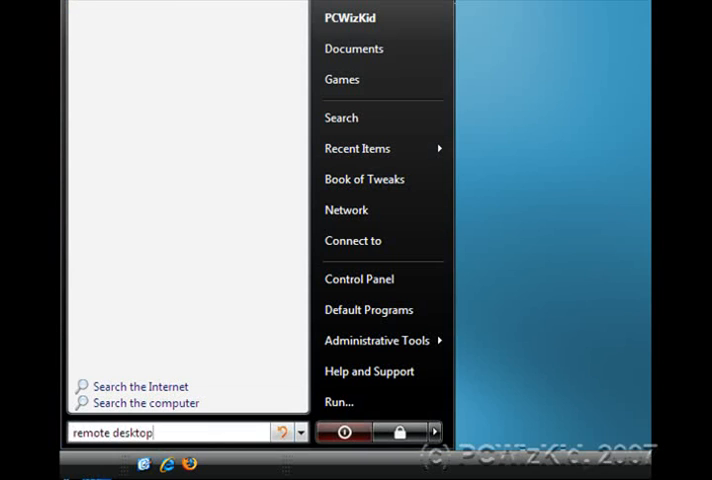
pyautogui.moveTo(108, 456)
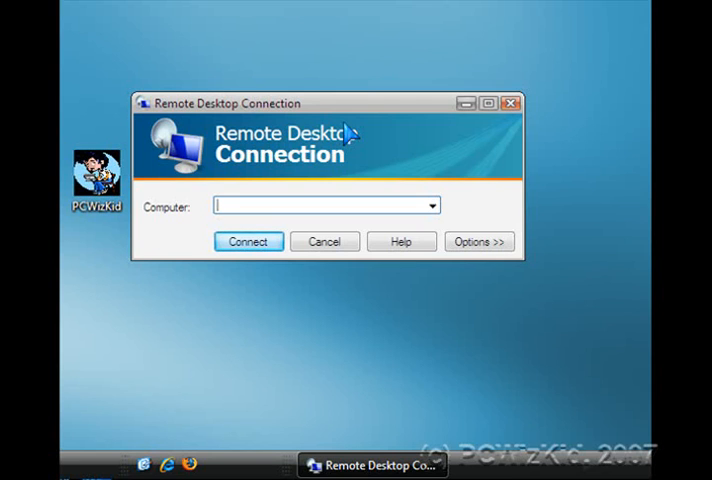
# - Expand the connection options and enter 'Put the IP address here' then 1.1.1.1 as the computer name
pyautogui.click(478, 240)
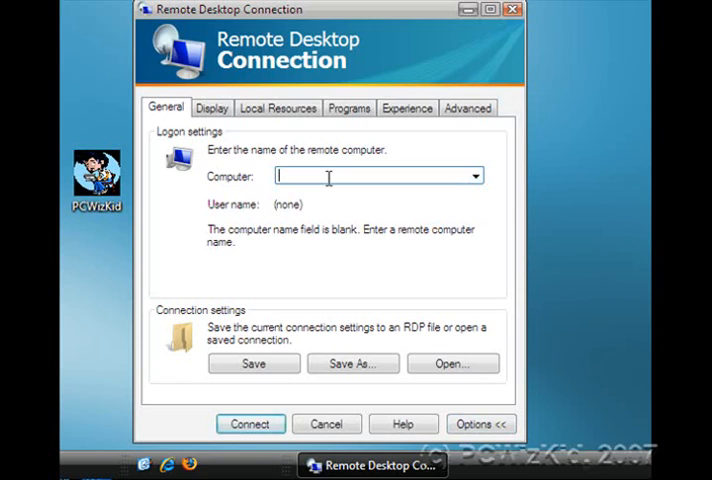
pyautogui.write('Pl')
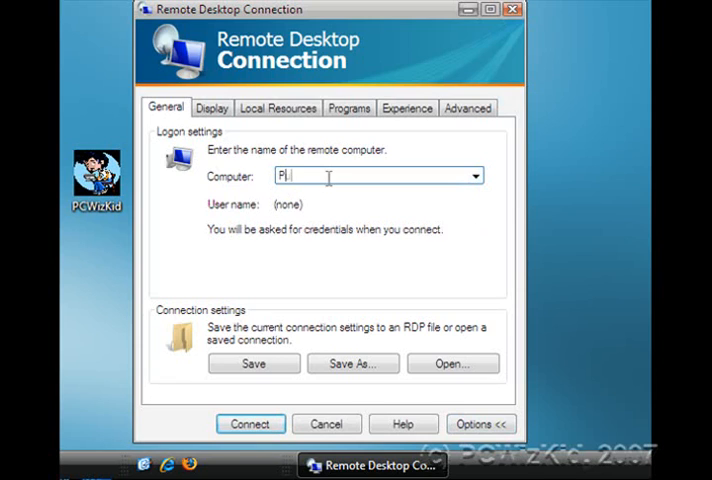
pyautogui.write('ut the IP a')
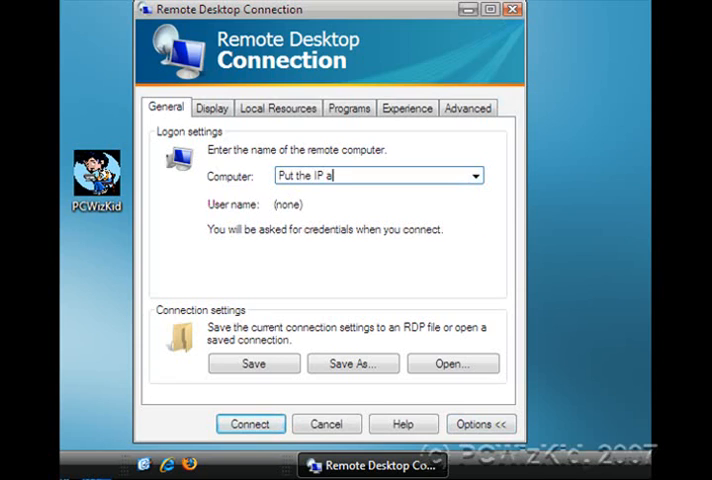
pyautogui.write('ddress here')
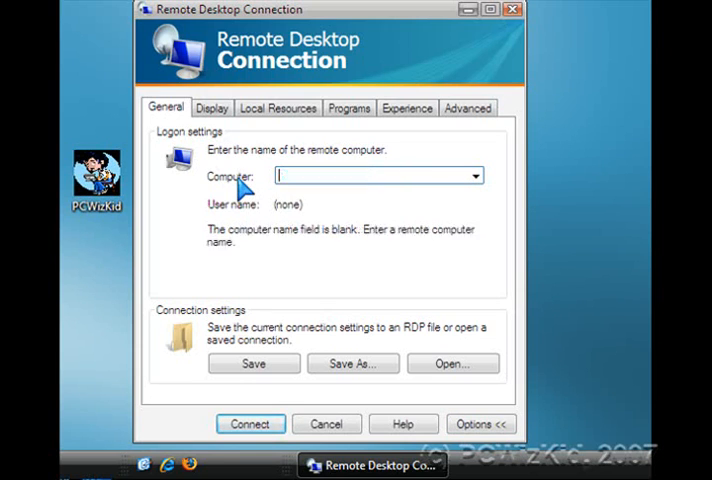
pyautogui.write('1')
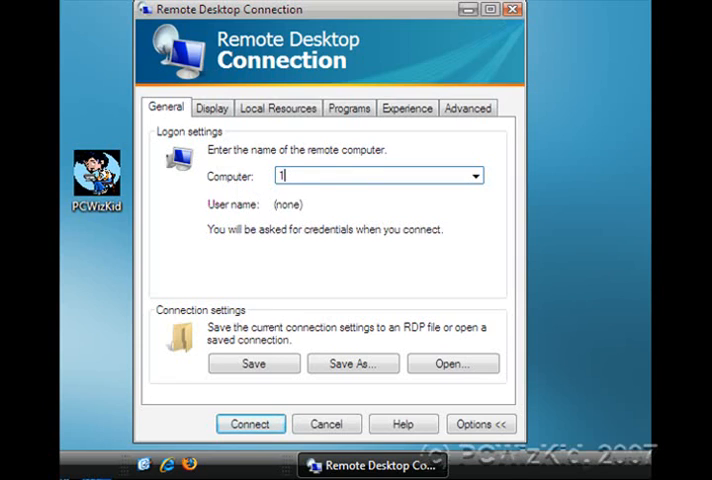
pyautogui.write('.1.1.1')
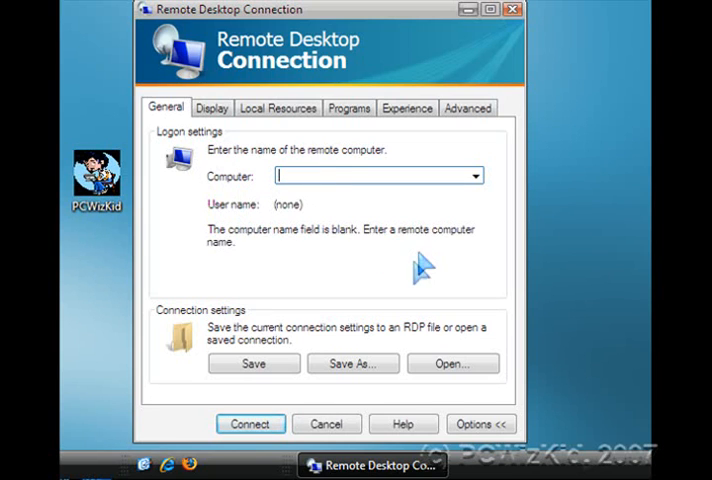
pyautogui.moveTo(278, 220)
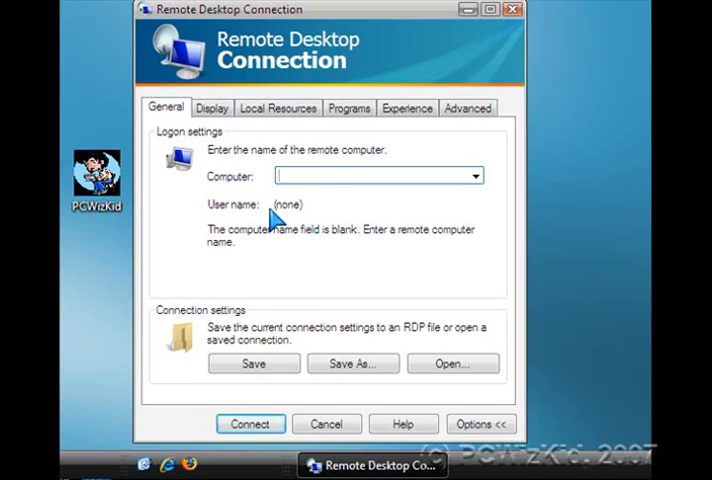
pyautogui.moveTo(304, 216)
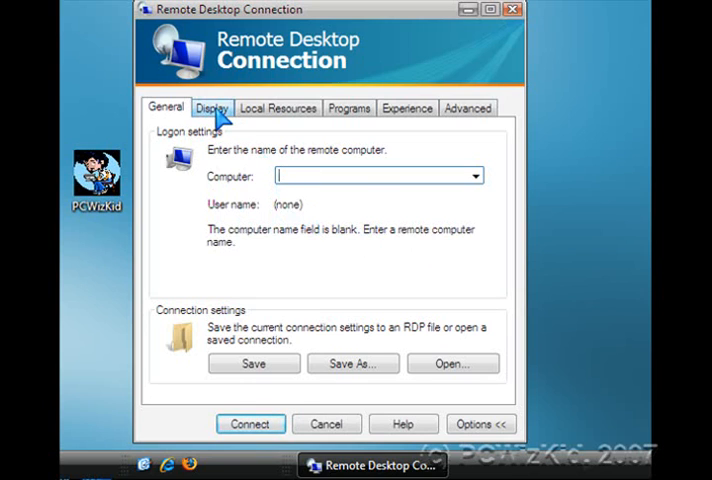
# - Review the Display, Local Resources, Programs, Experience and Advanced pages, then collapse the options
pyautogui.click(210, 108)
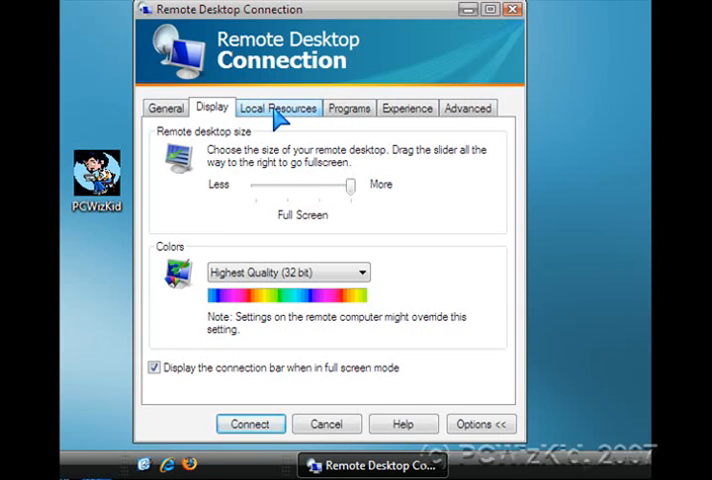
pyautogui.click(276, 108)
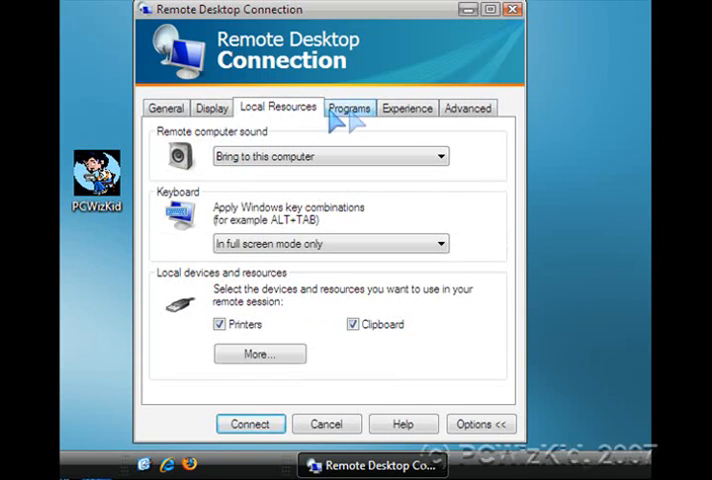
pyautogui.click(348, 108)
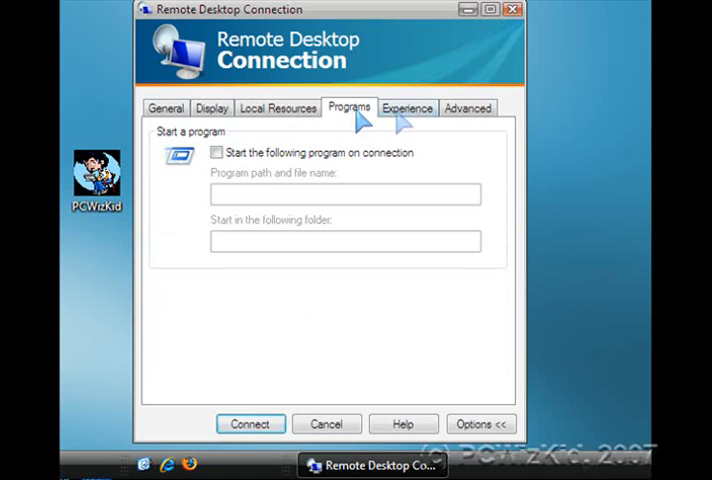
pyautogui.click(408, 108)
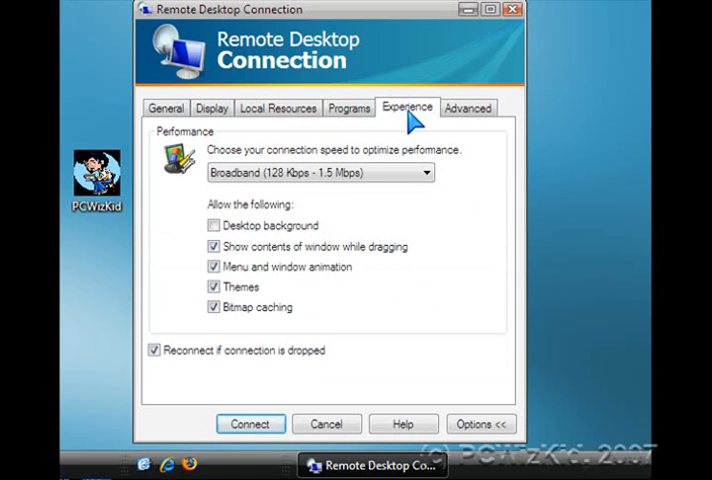
pyautogui.click(468, 108)
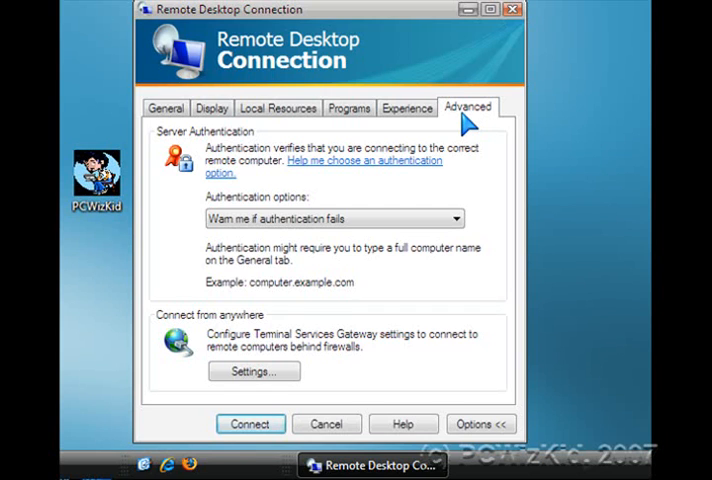
pyautogui.click(164, 108)
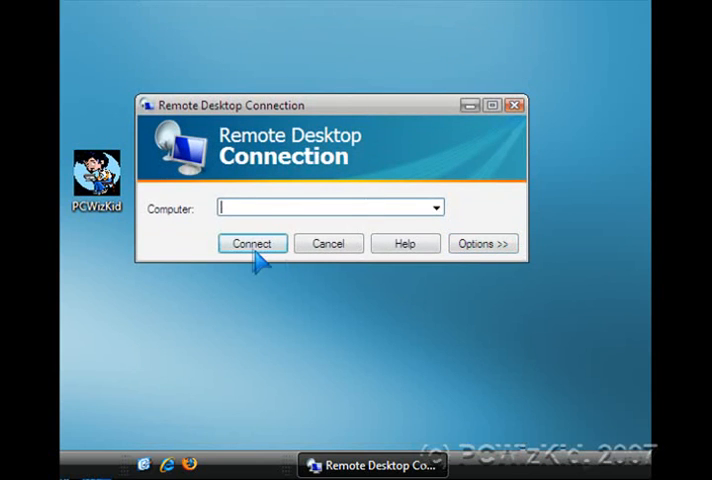
pyautogui.moveTo(528, 120)
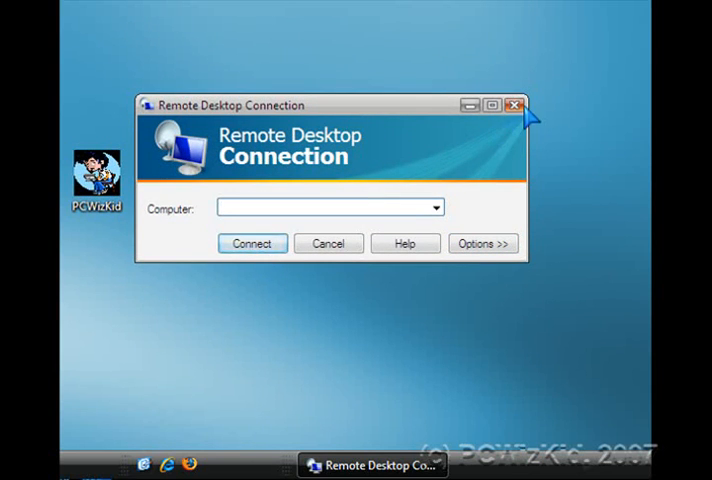